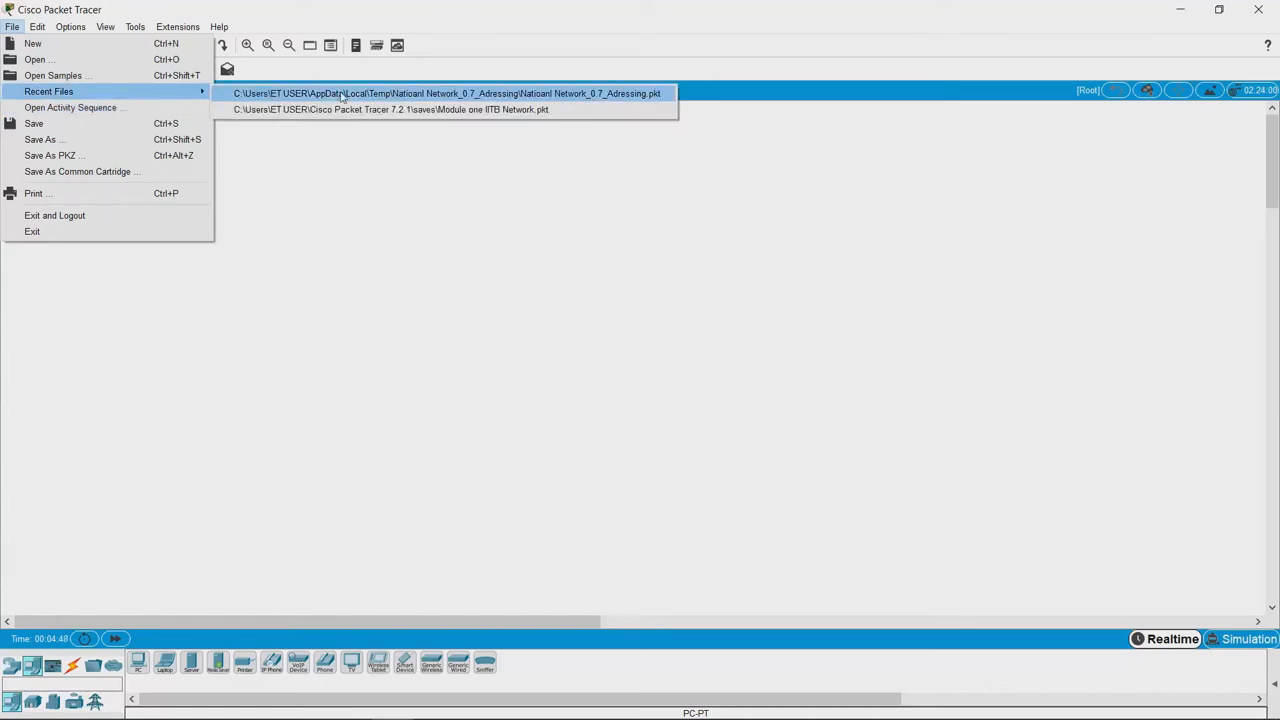
# Open the recent National Network_0.7_Adressing file, discarding the unsaved empty workspace.
pyautogui.click(446, 93)
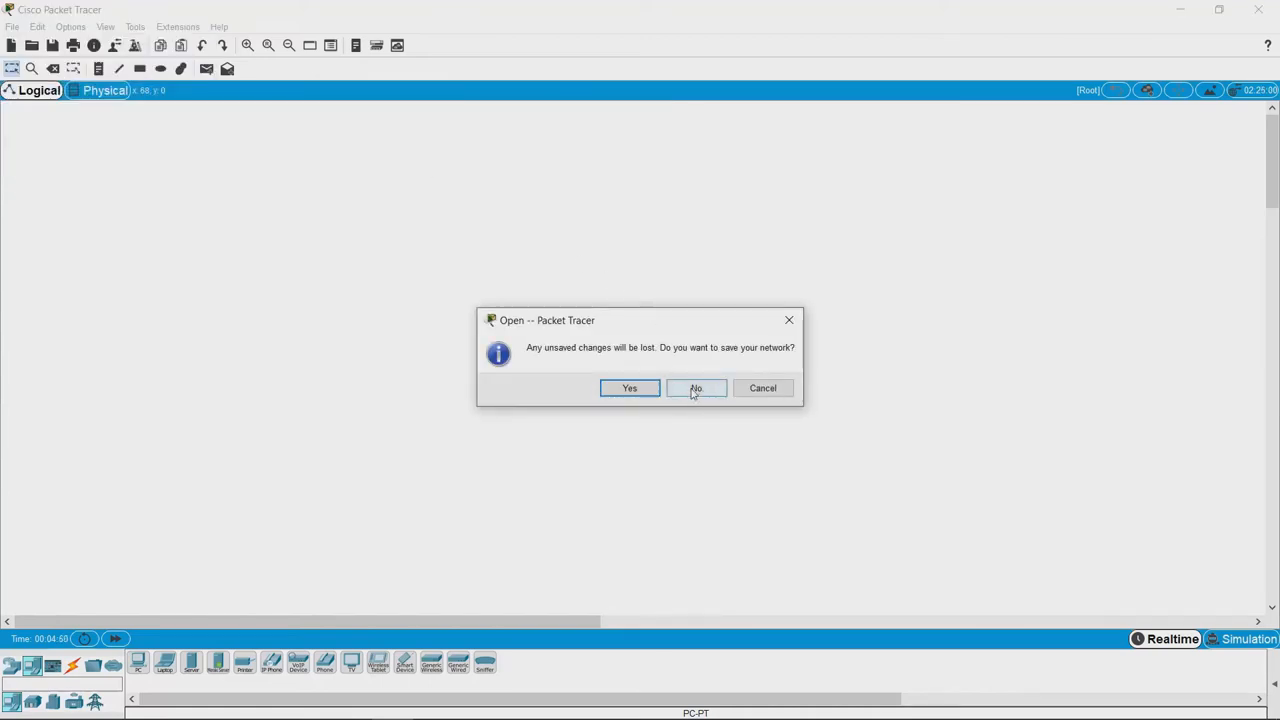
pyautogui.click(696, 388)
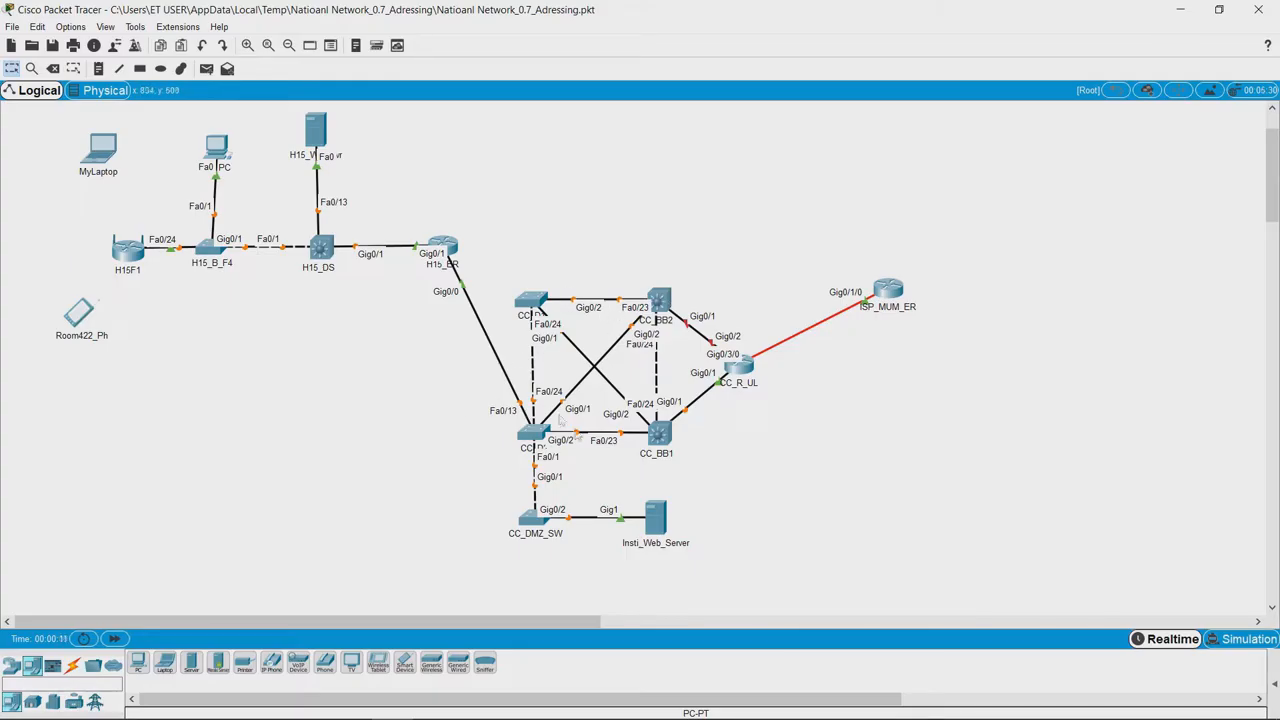
pyautogui.moveTo(592, 395)
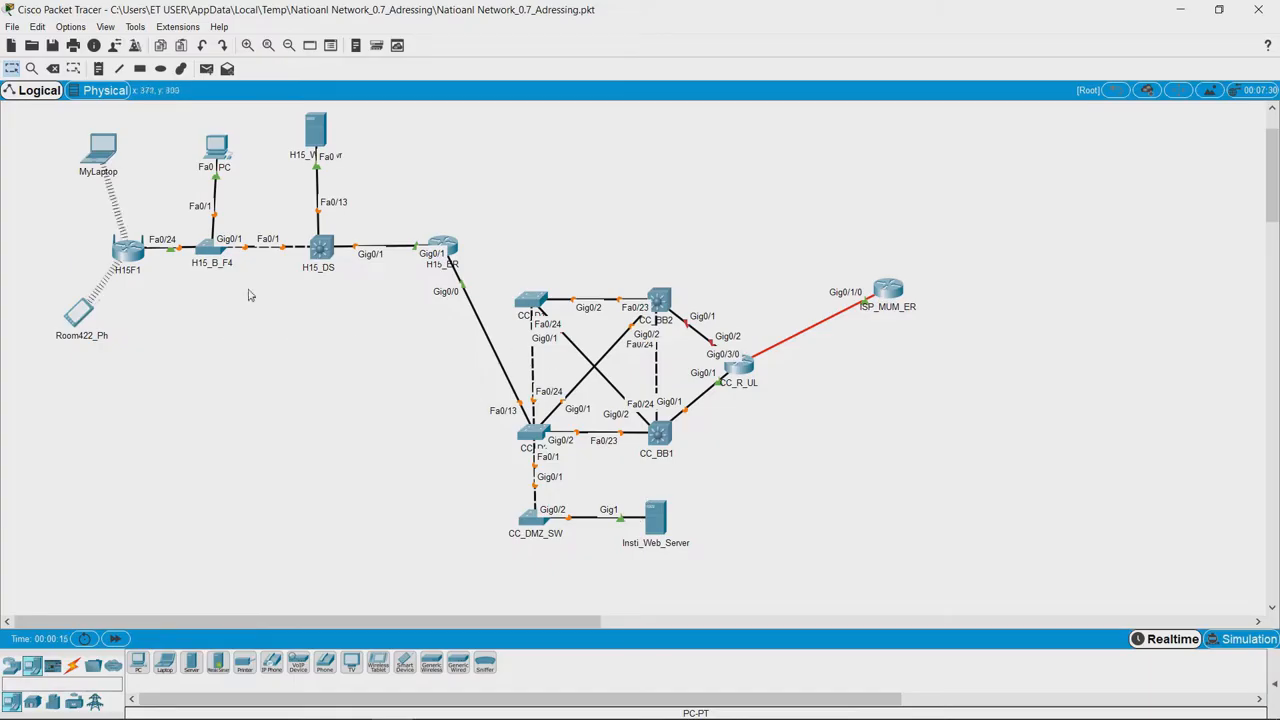
pyautogui.moveTo(332, 361)
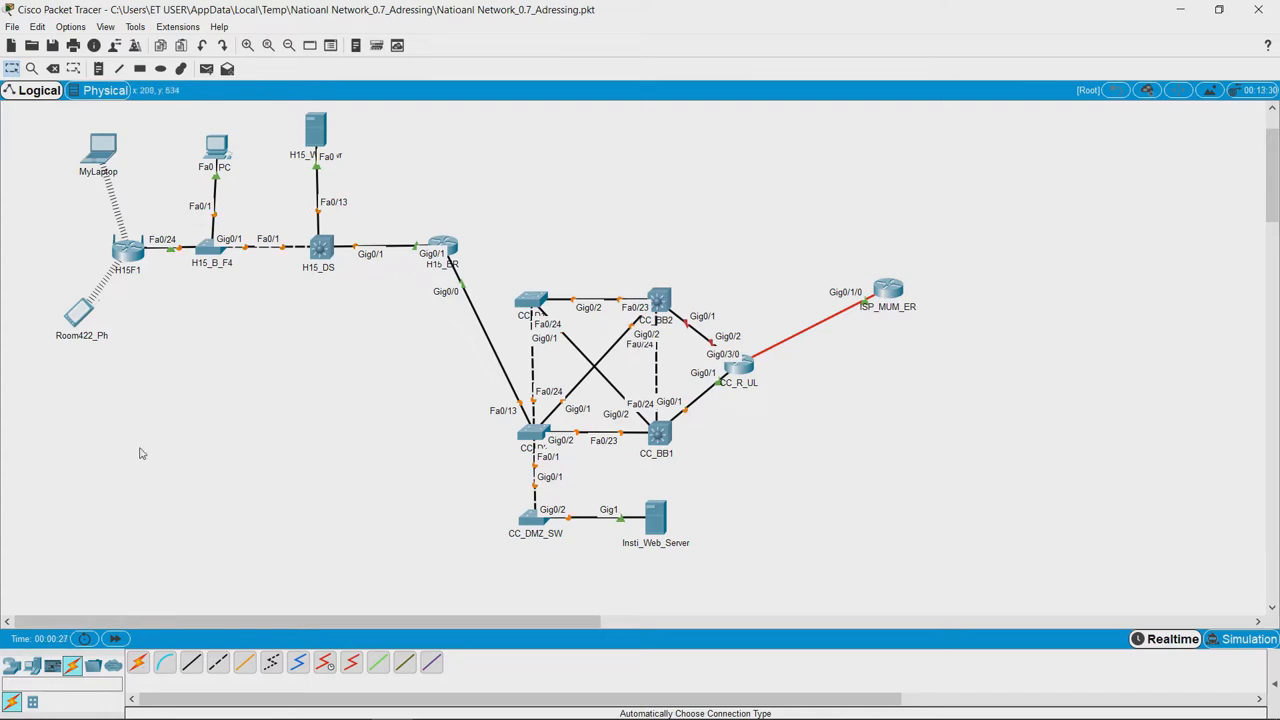
pyautogui.moveTo(318, 461)
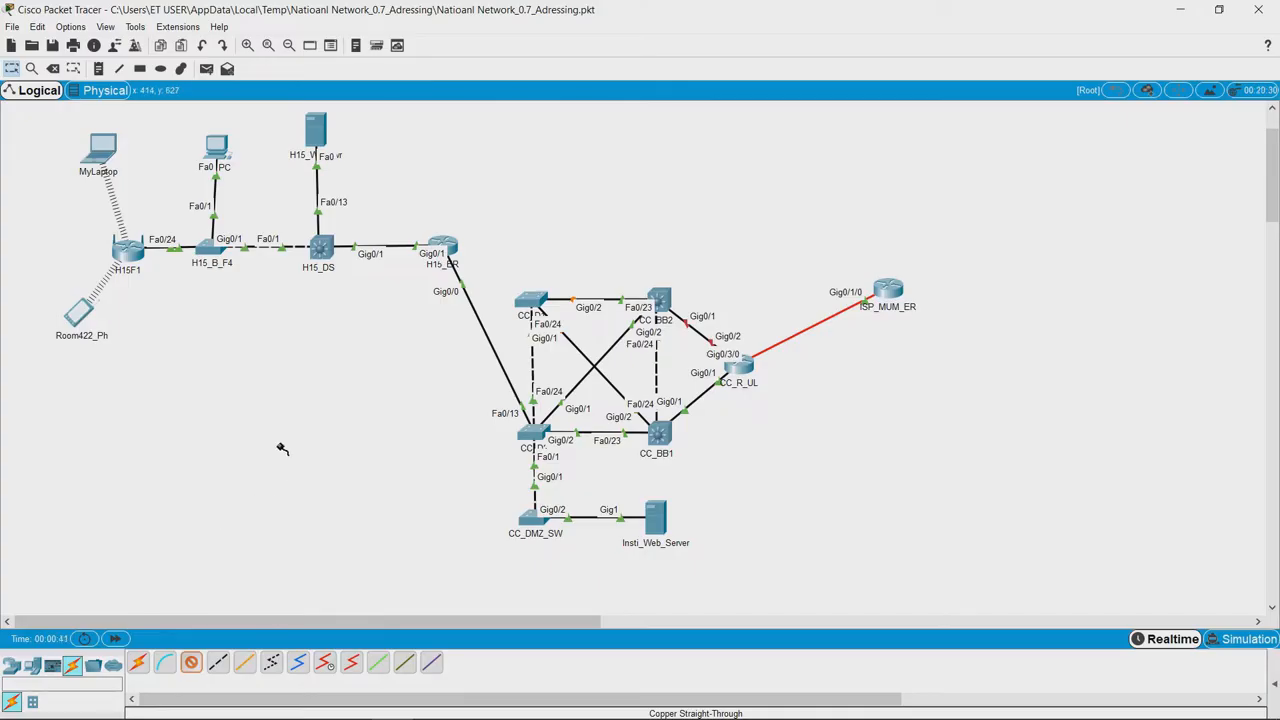
pyautogui.moveTo(267, 378)
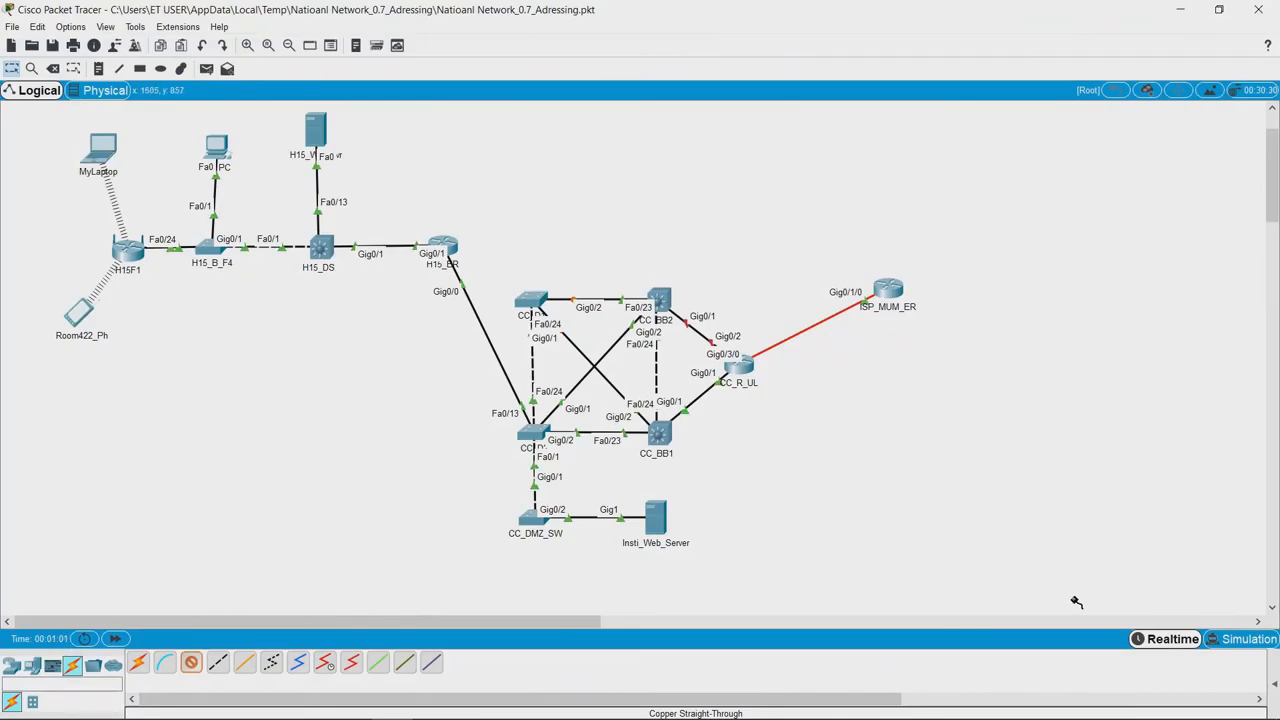
pyautogui.moveTo(718, 511)
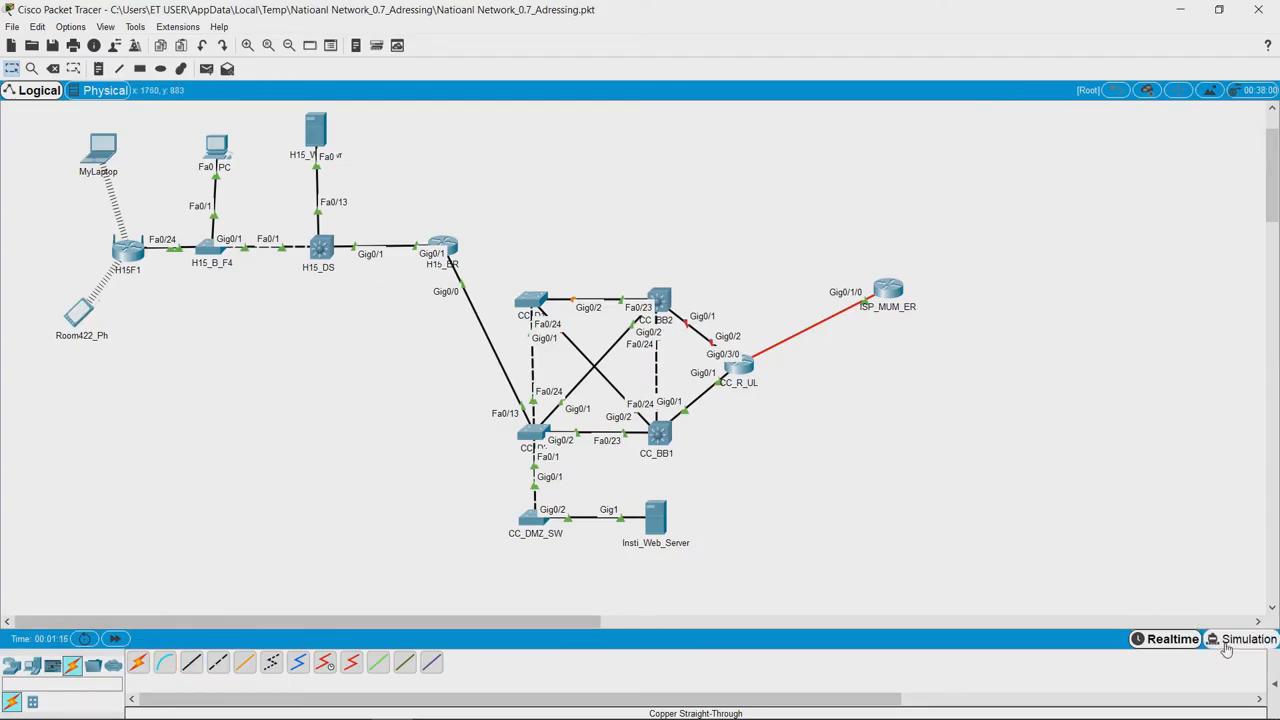
# Switch to Simulation mode, showing the Simulation panel with an empty event list.
pyautogui.click(1240, 639)
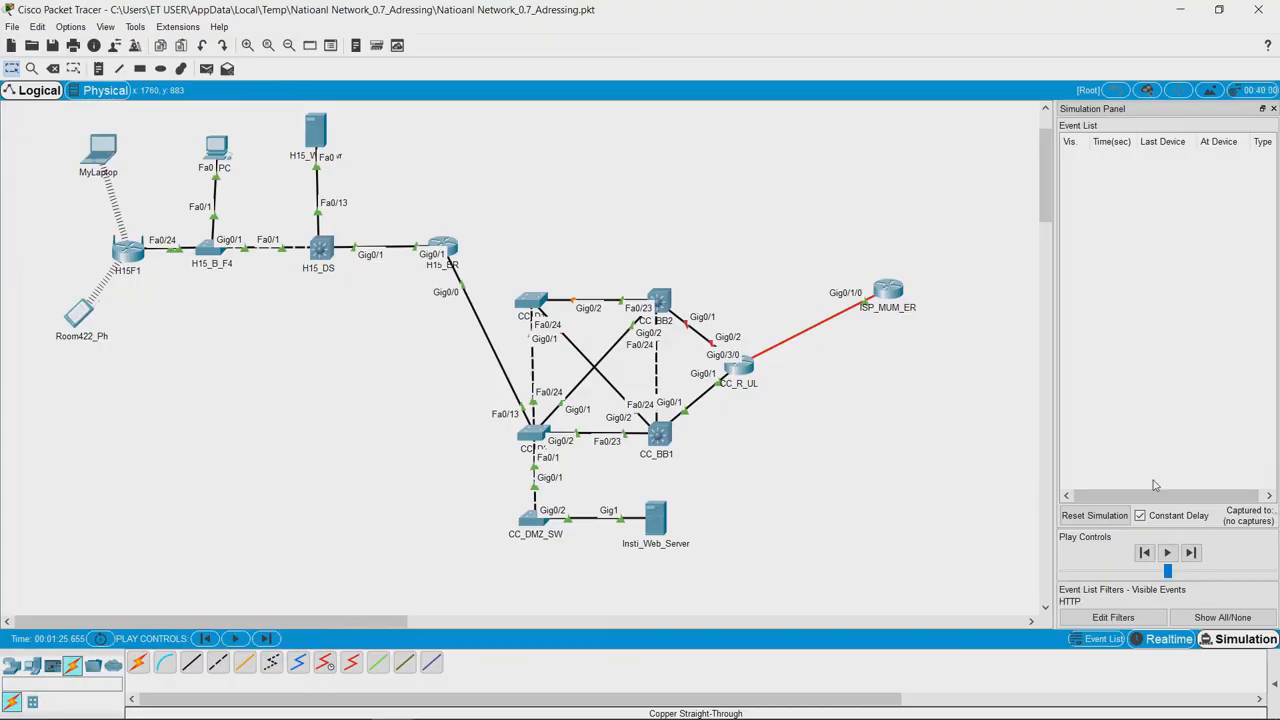
pyautogui.moveTo(97, 163)
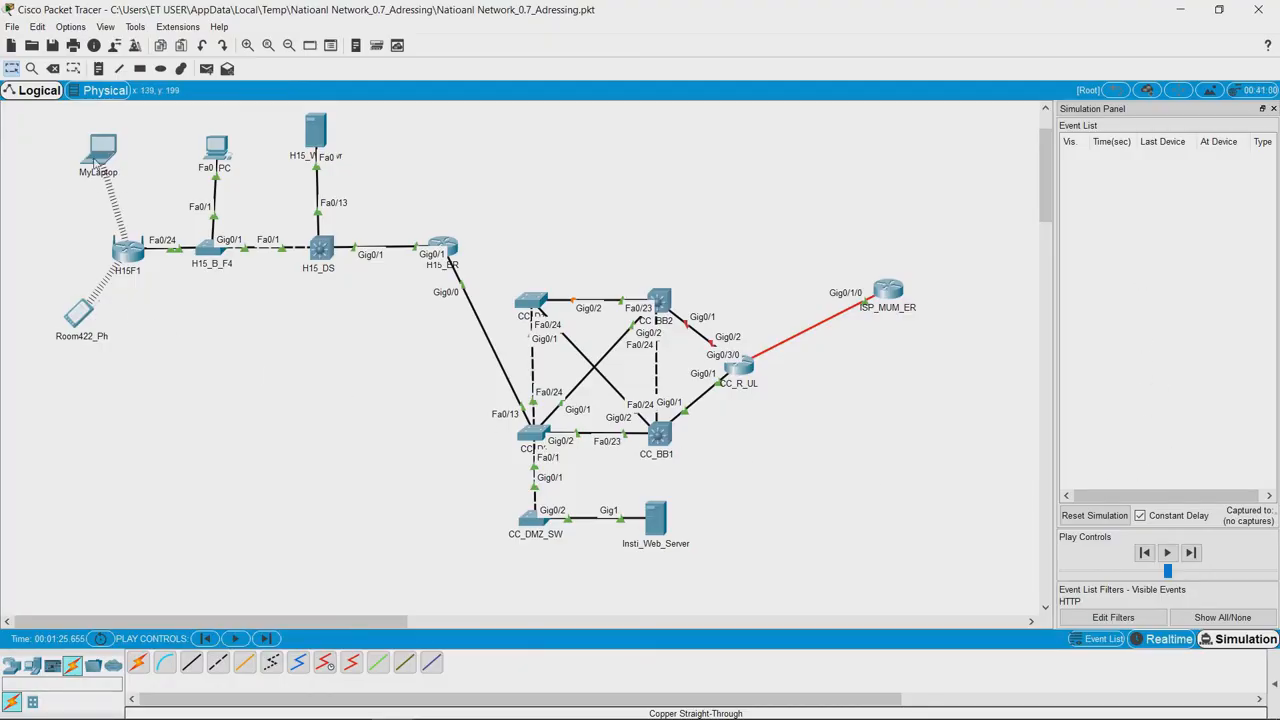
pyautogui.moveTo(607, 343)
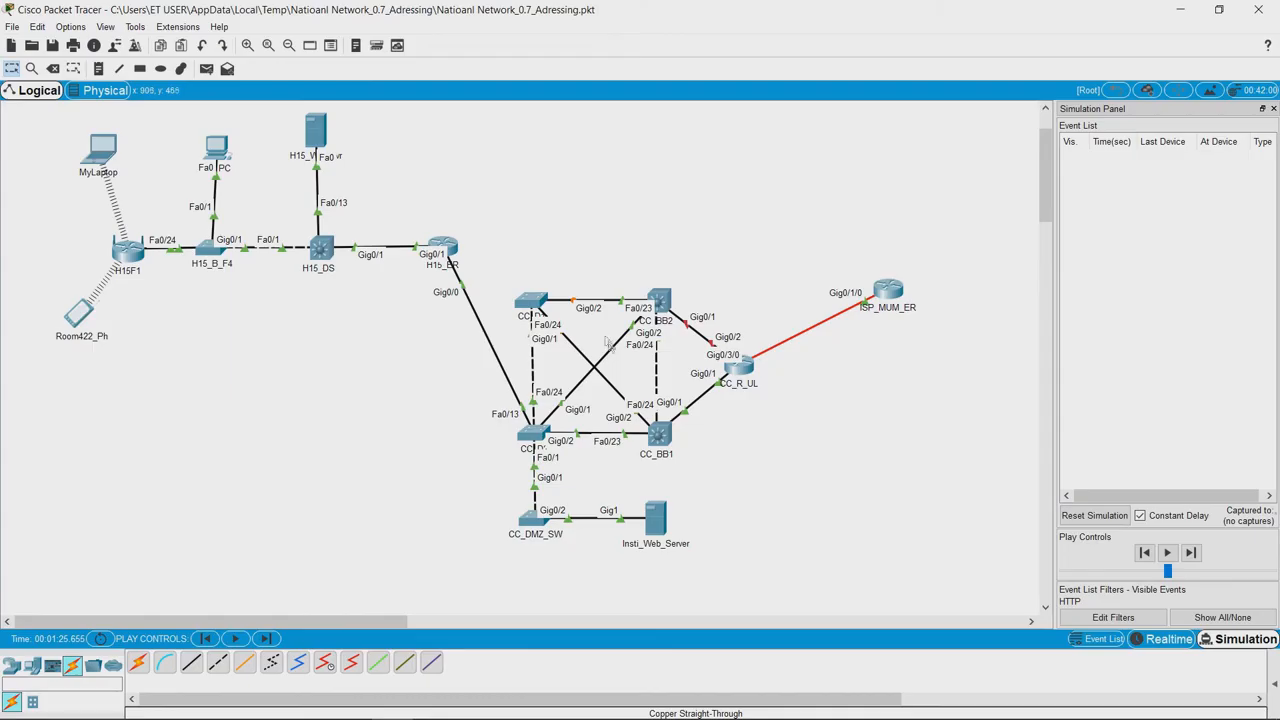
pyautogui.moveTo(648, 520)
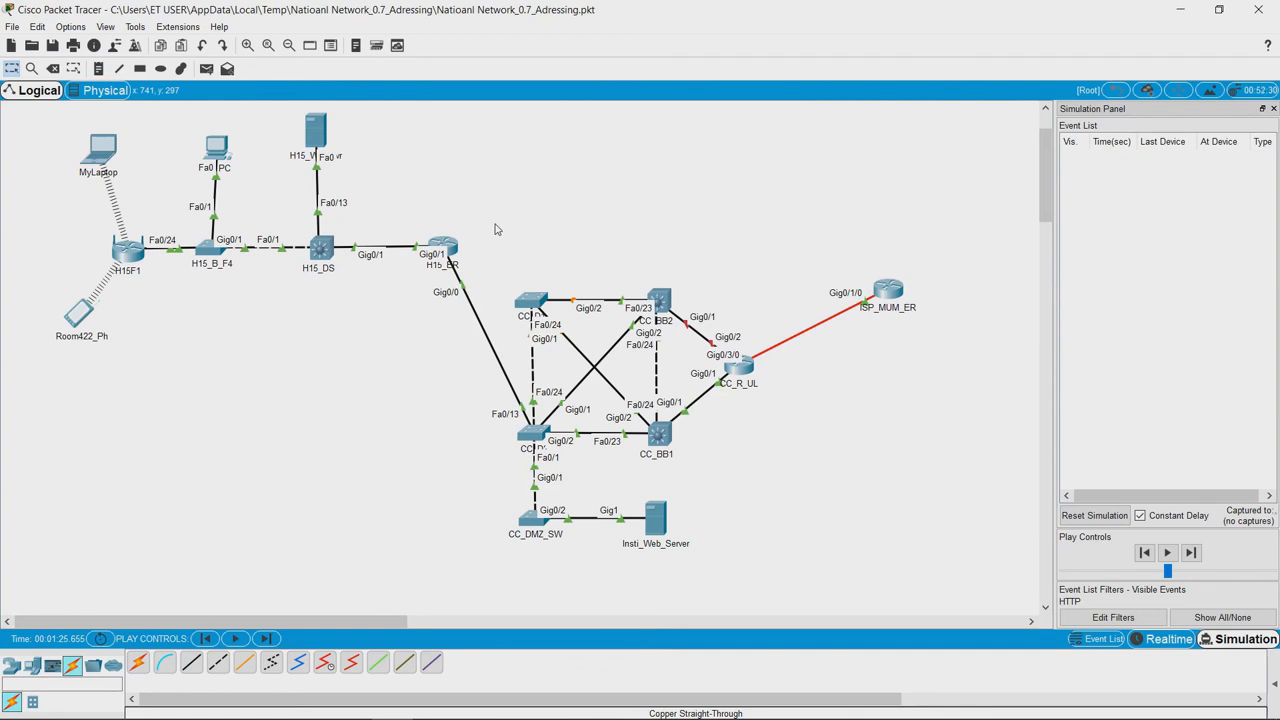
pyautogui.moveTo(498, 250)
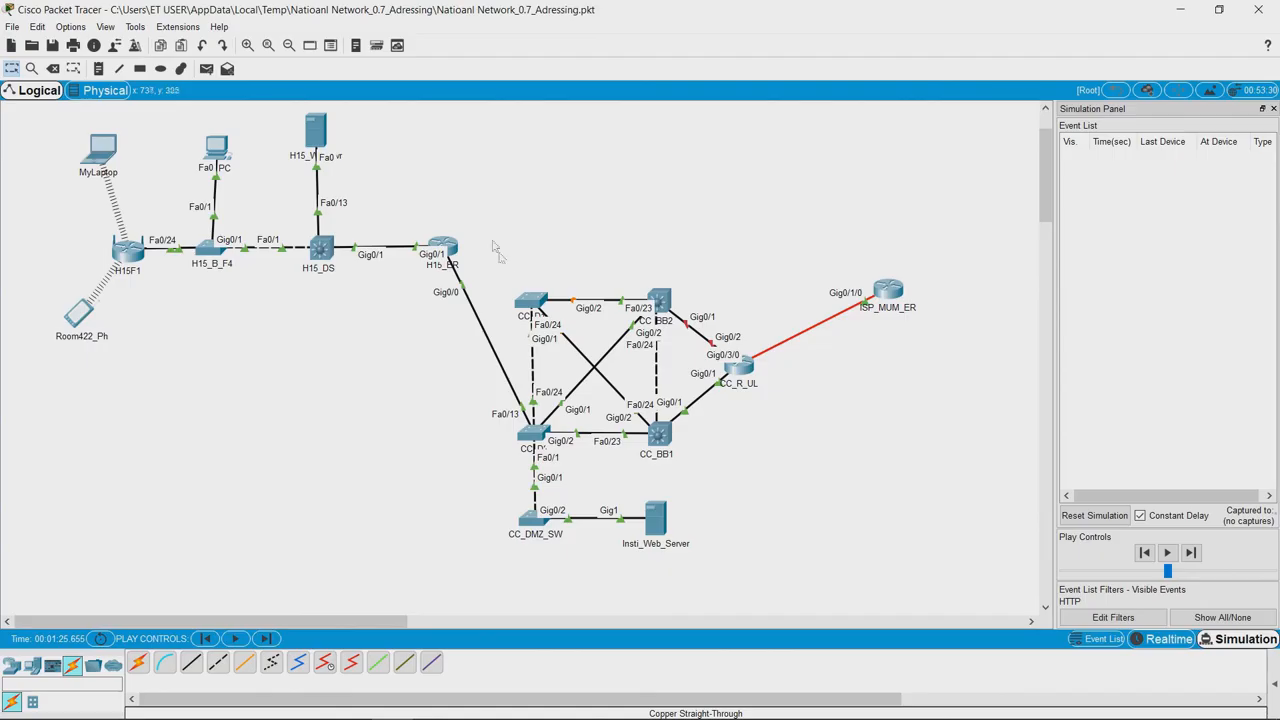